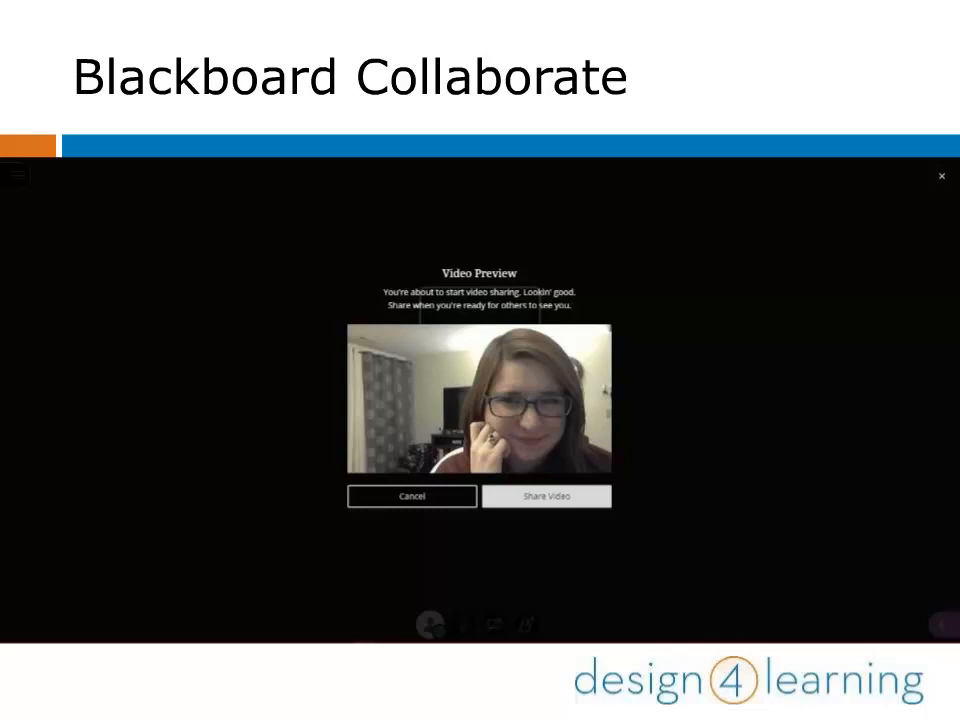
mouse_move(548, 496)
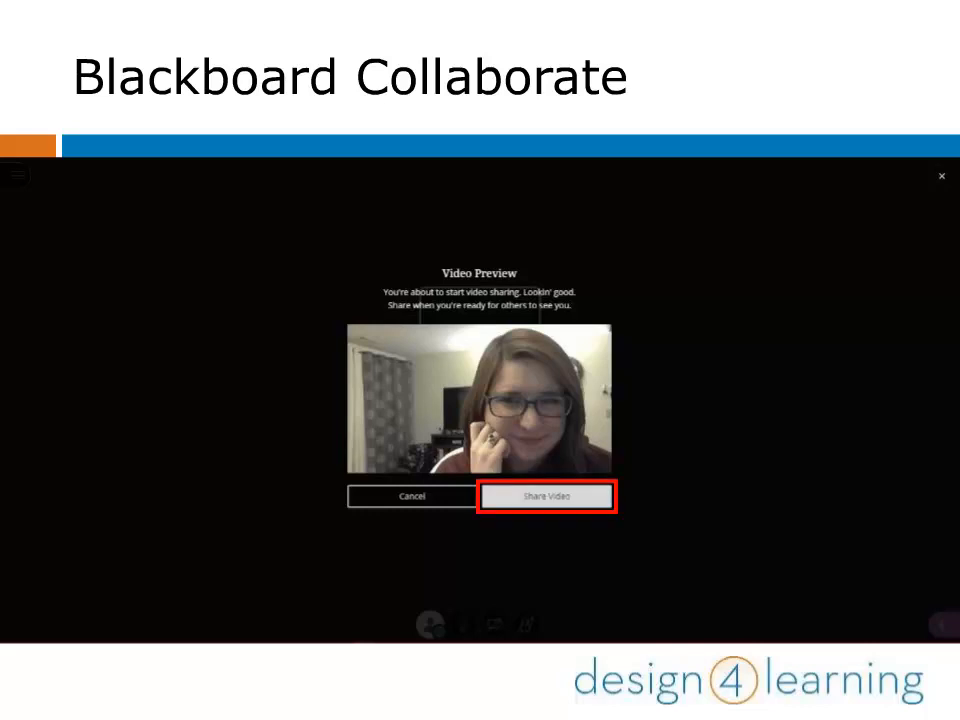
Start sharing the camera video from the Video Preview dialog.
click(548, 496)
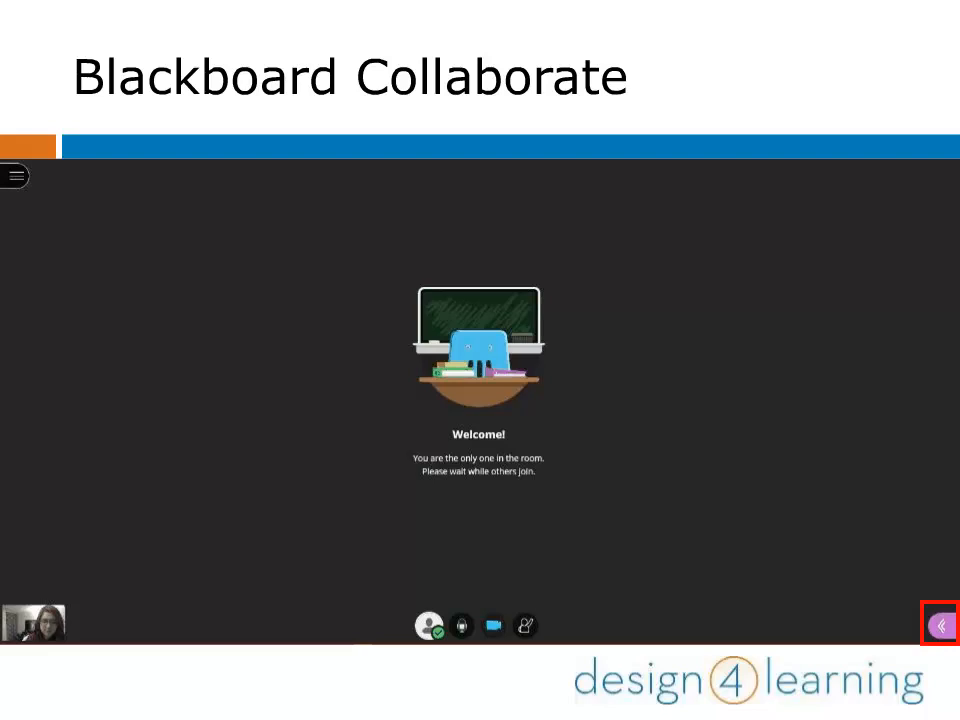
Bring up the Collaborate side panel beside the empty meeting room.
click(938, 624)
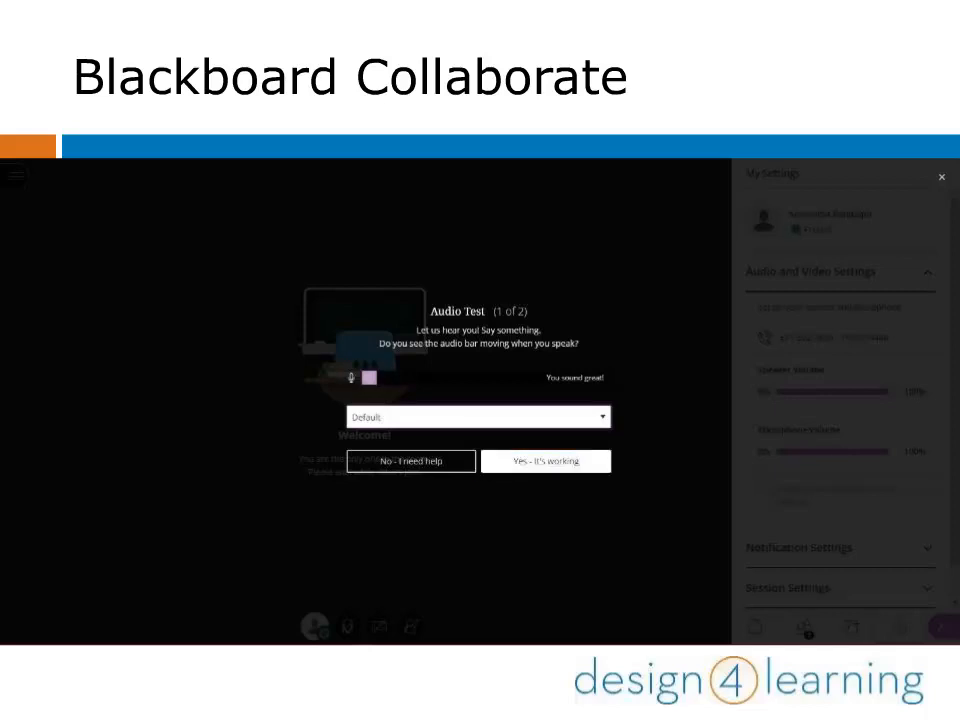
mouse_move(410, 460)
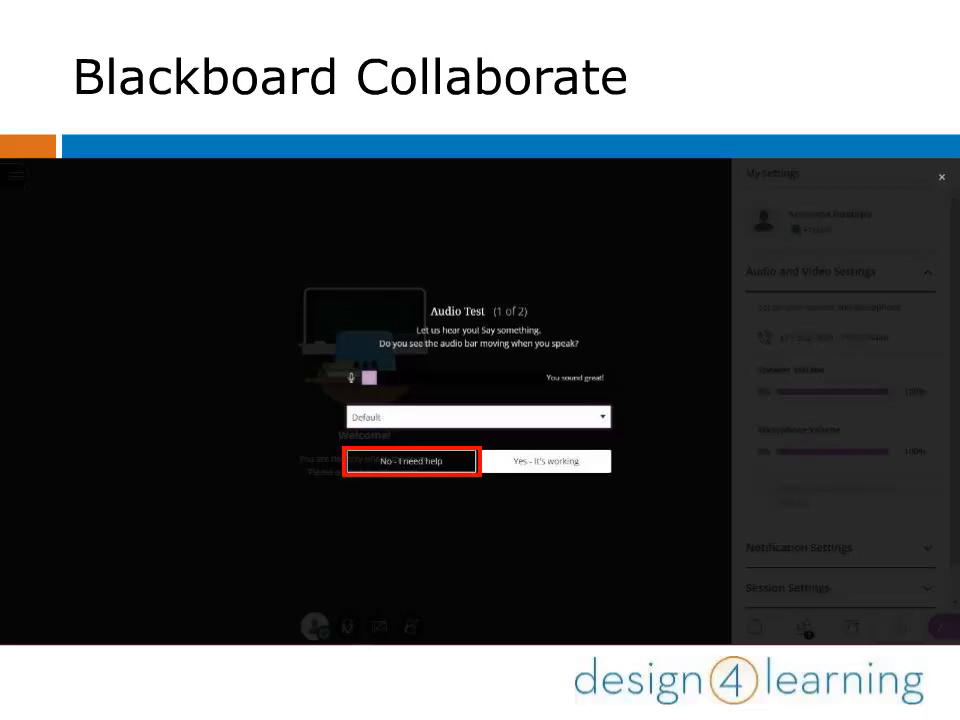
Answer the Audio Test with 'No - I need help' and move on to the video test.
click(548, 460)
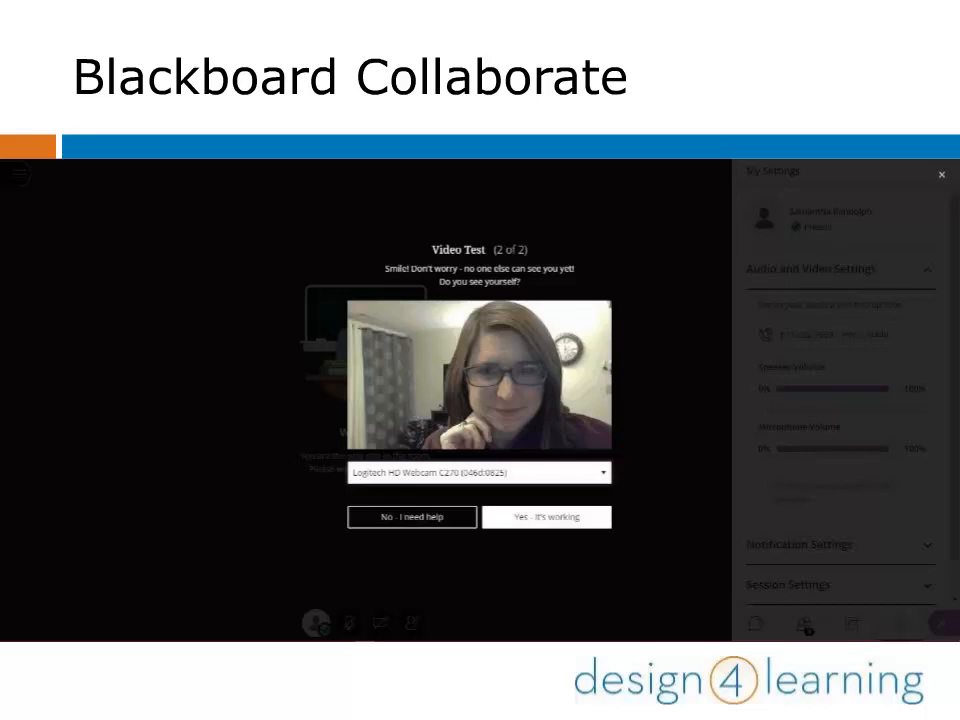
Confirm the camera picture works with 'Yes - it's working' to finish the video test.
click(548, 516)
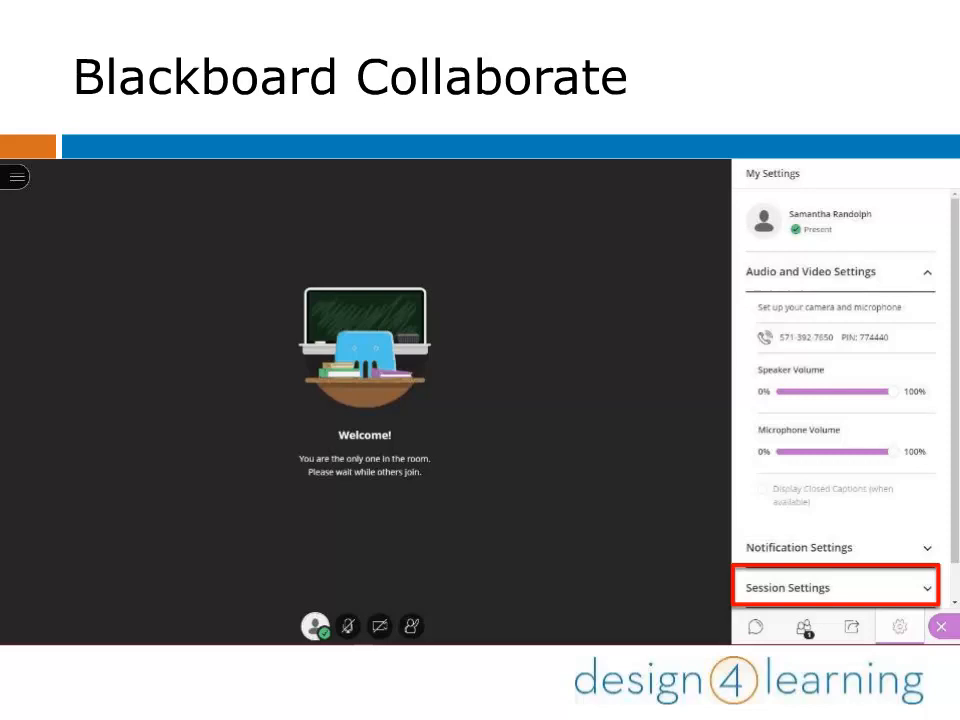
Expand Session Settings under My Settings.
click(836, 588)
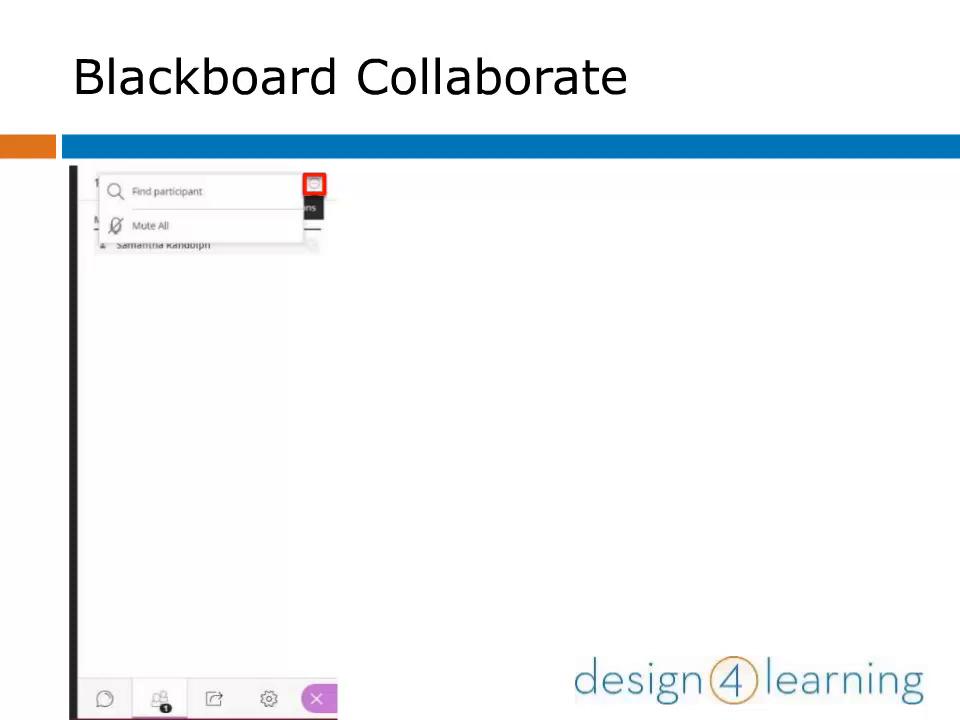
Show the participants management options from the panel's bottom tabs.
click(104, 686)
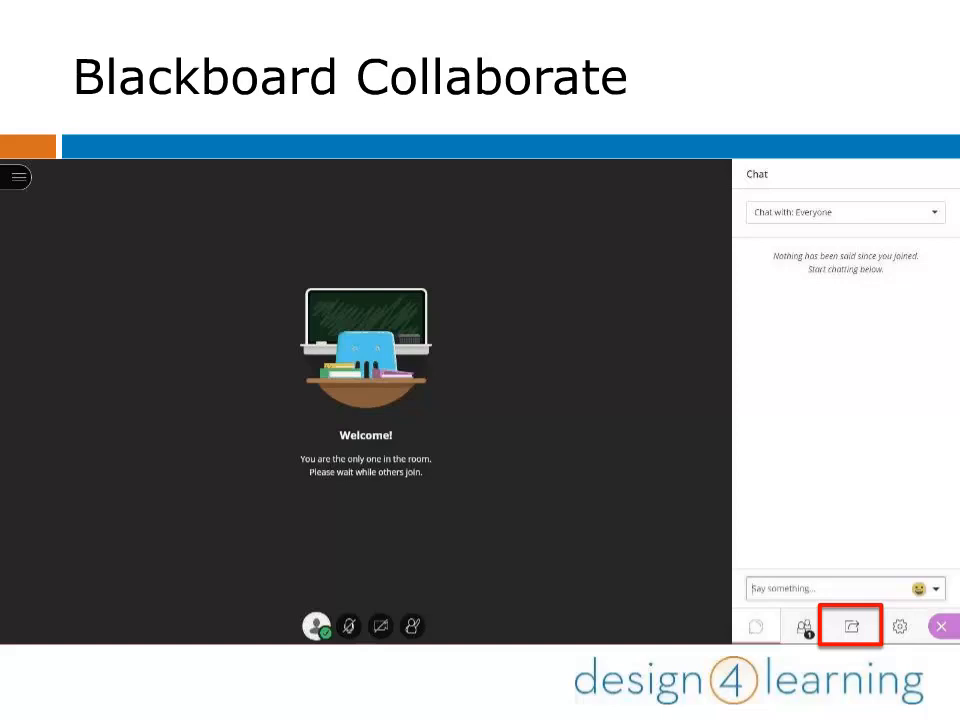
Show the Share Content options and start sharing a blank whiteboard.
click(850, 626)
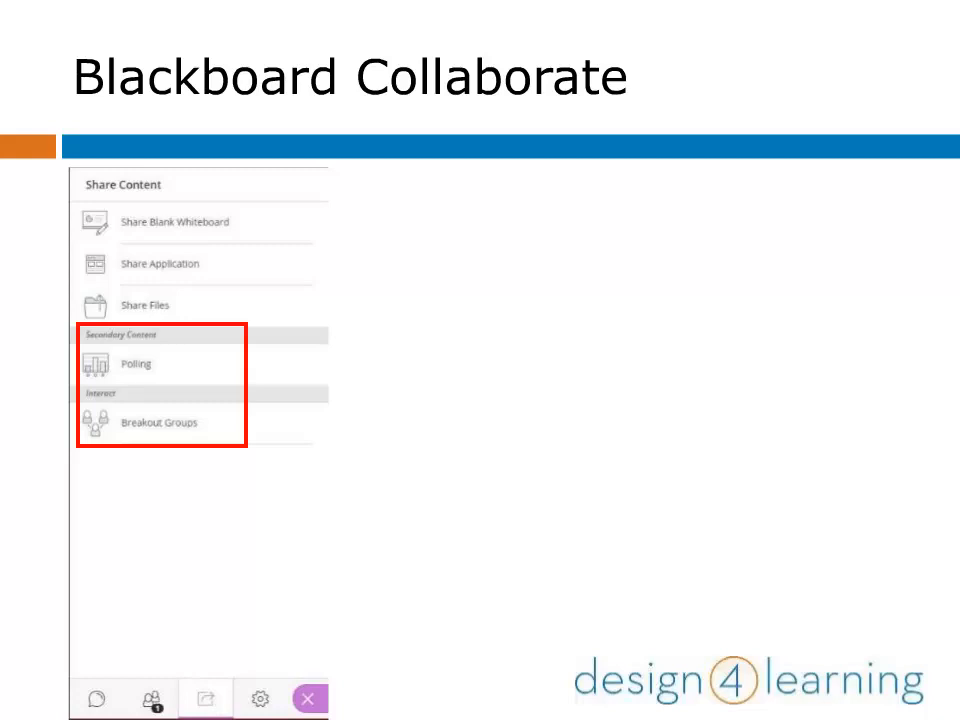
click(180, 222)
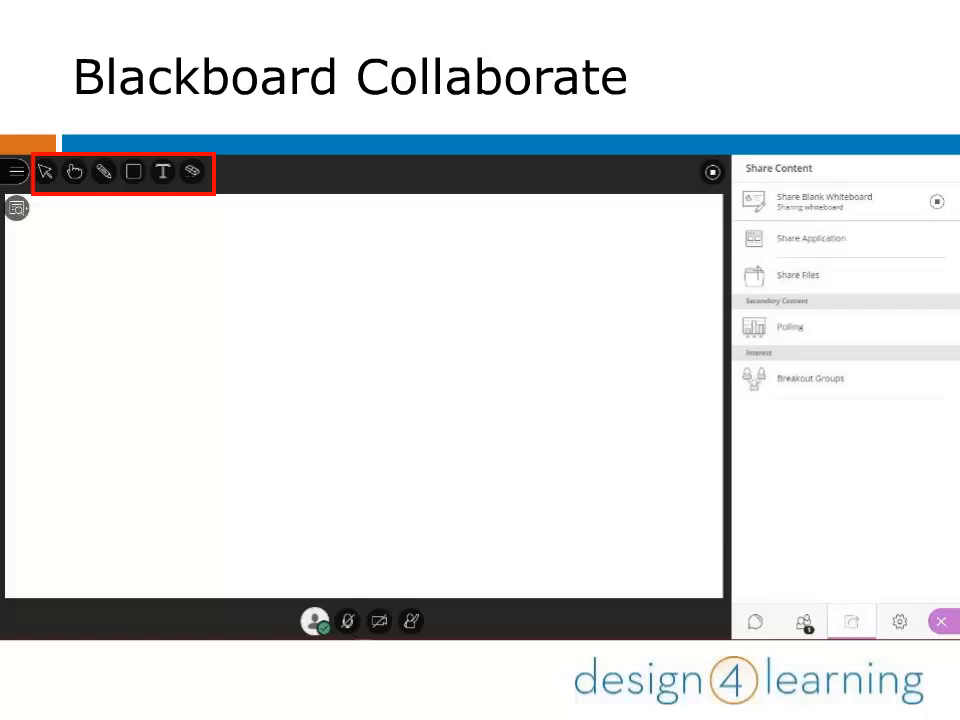
Choose Share Application to get the 'Do you want to share?' prompt.
click(810, 238)
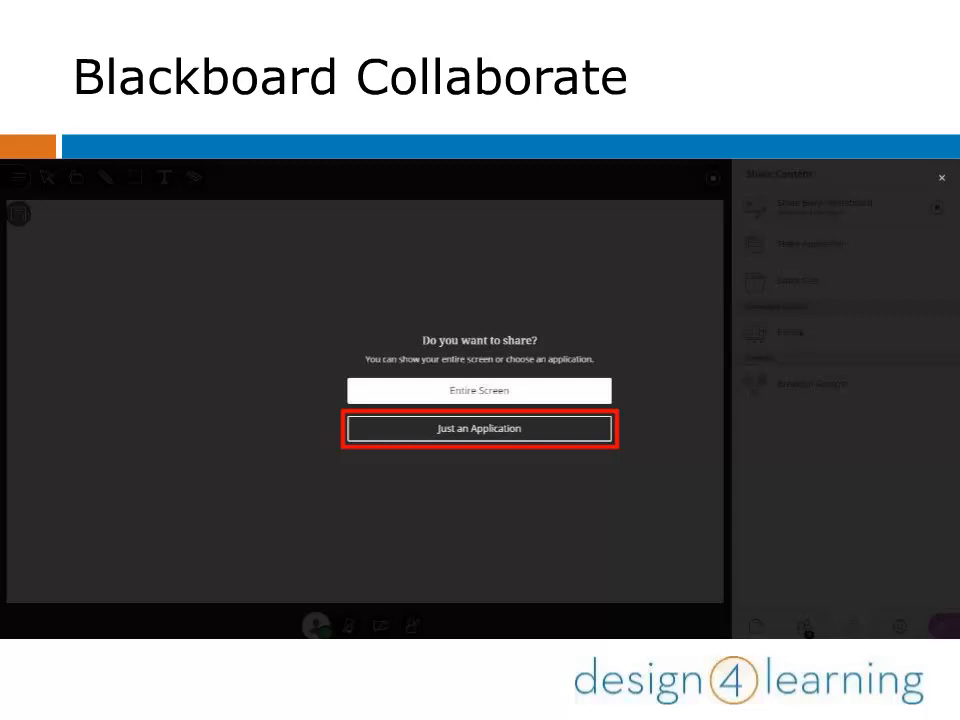
Choose Entire Screen, bringing up the picker listing Screen 1 and Screen 2.
click(480, 428)
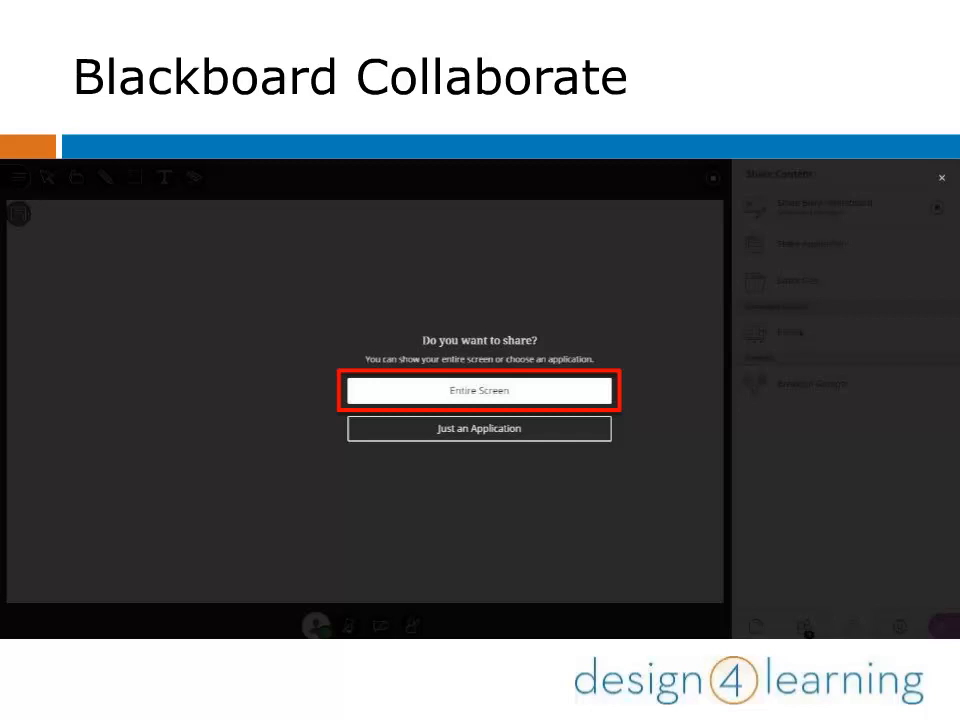
click(480, 390)
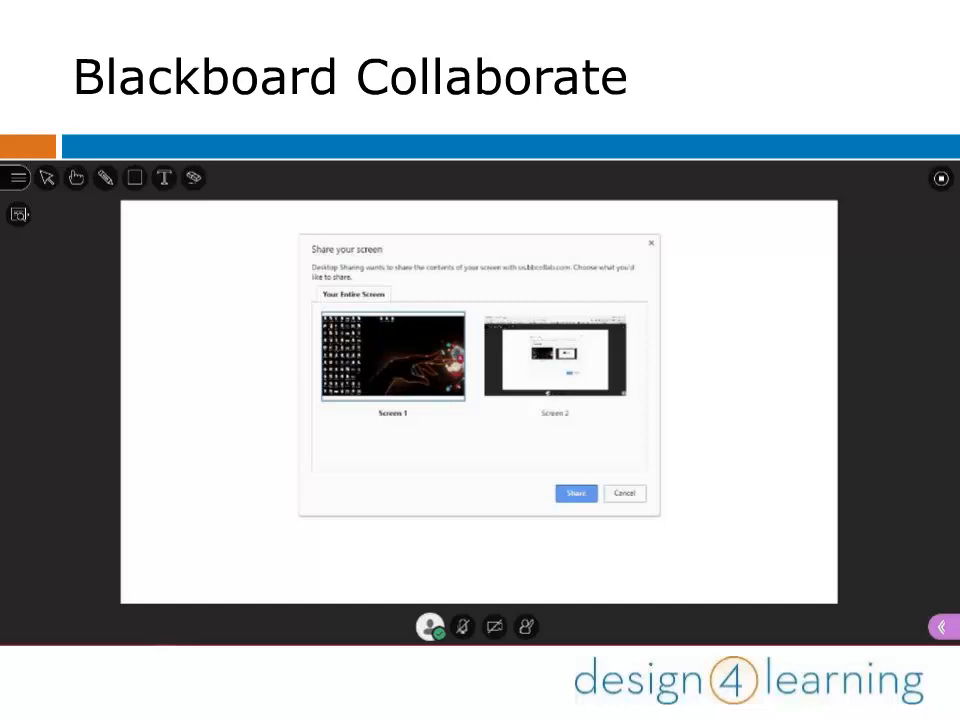
Show the Share Files area for adding images, PowerPoint or PDF files.
click(576, 492)
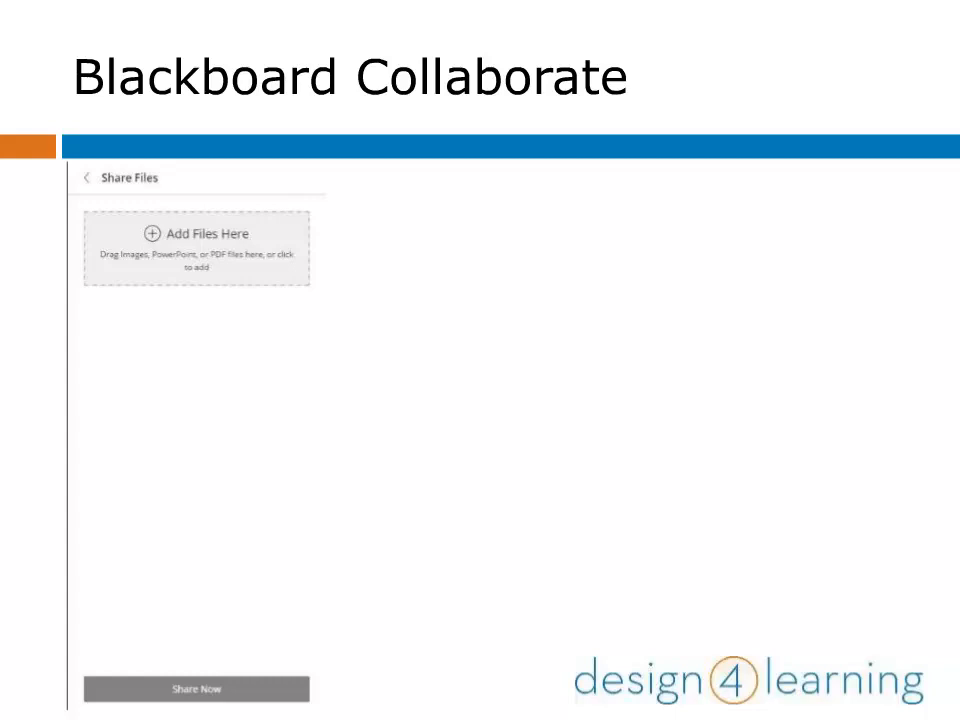
Add a landscape photo to the Share Files list and share it with the room.
click(196, 248)
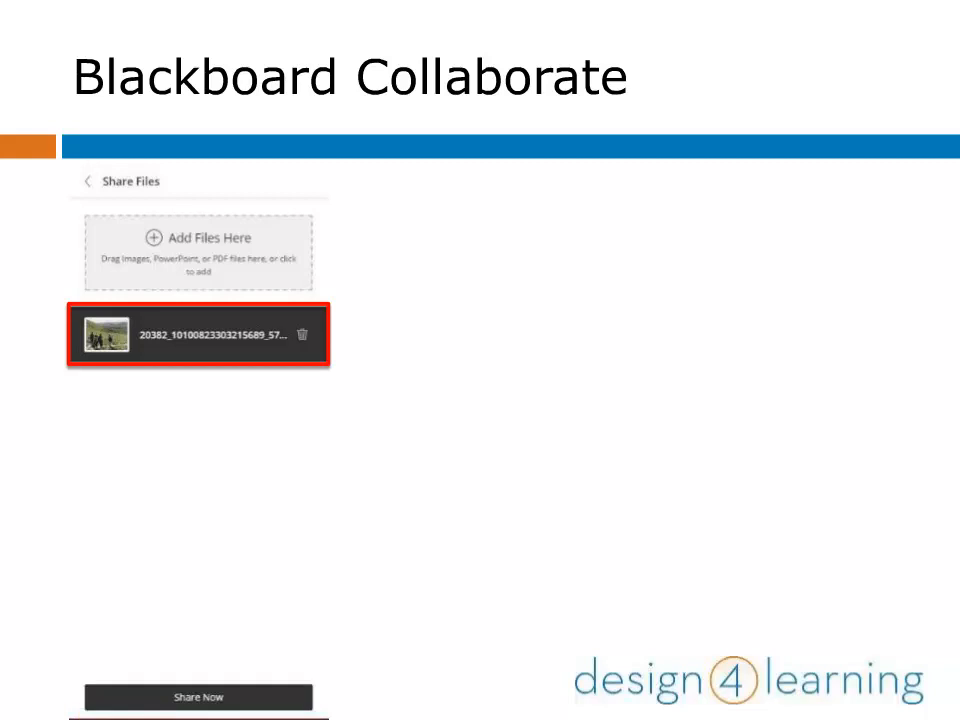
click(200, 696)
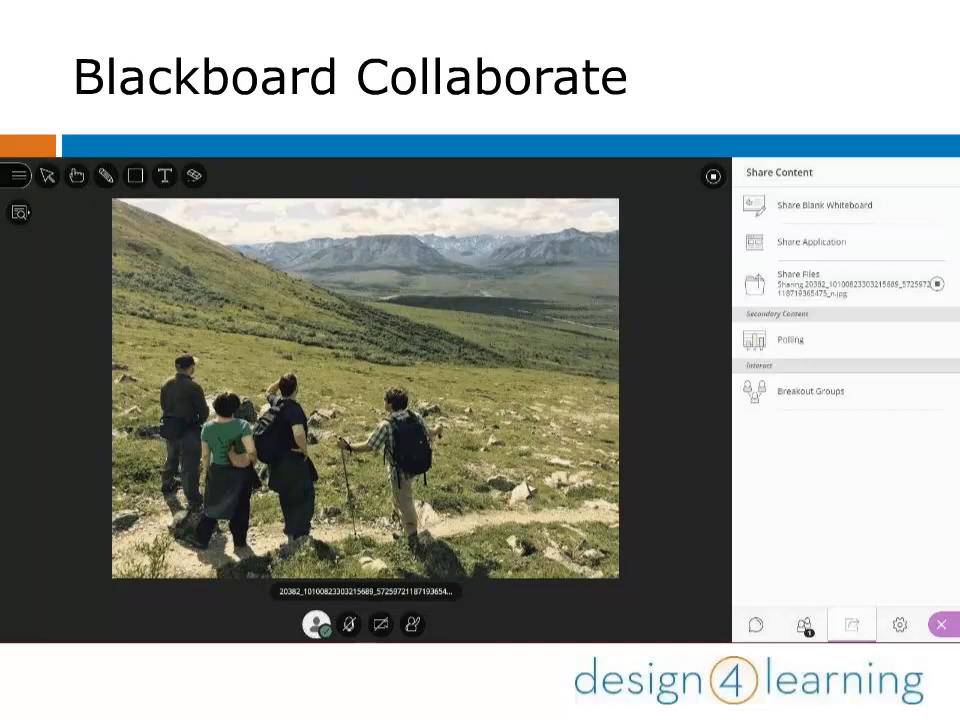
mouse_move(712, 176)
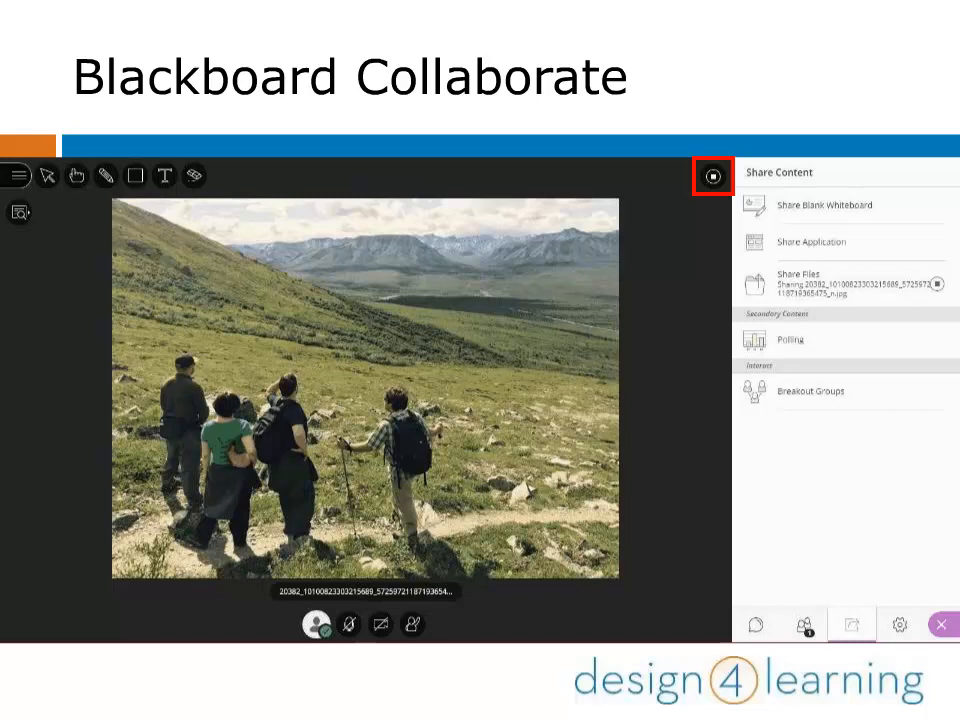
Stop sharing the photo and bring up the session menu with call-in, help and leave options.
click(712, 176)
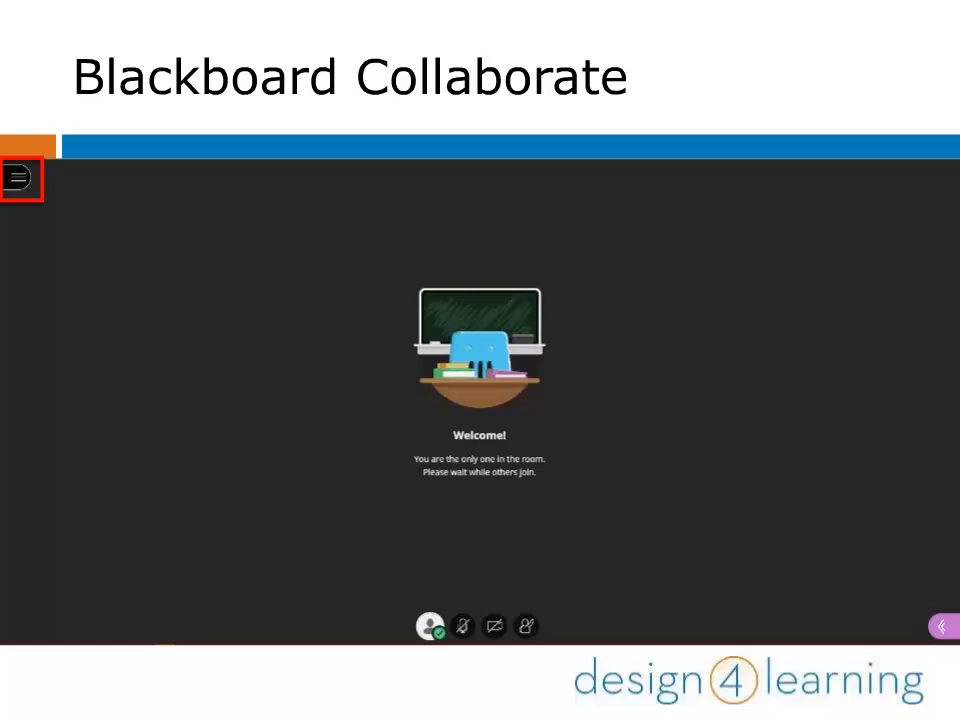
click(20, 180)
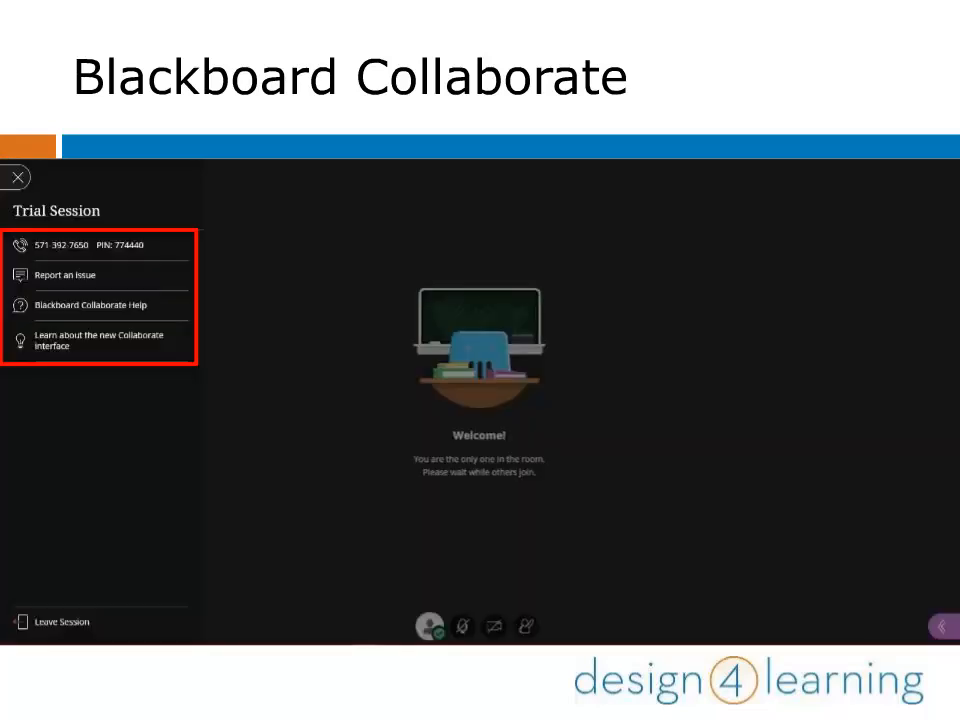